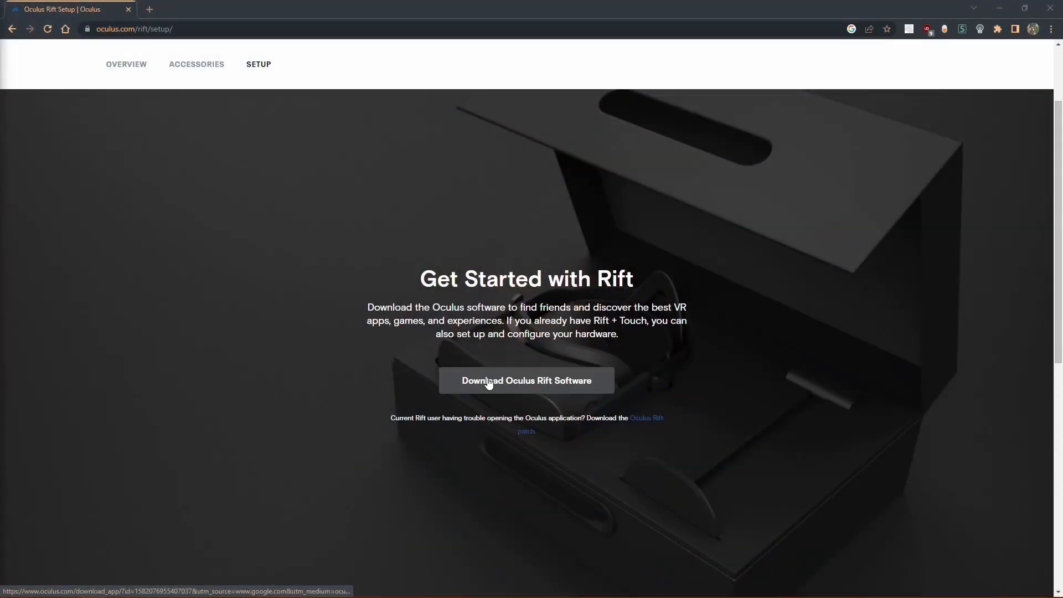
pyautogui.moveTo(514, 389)
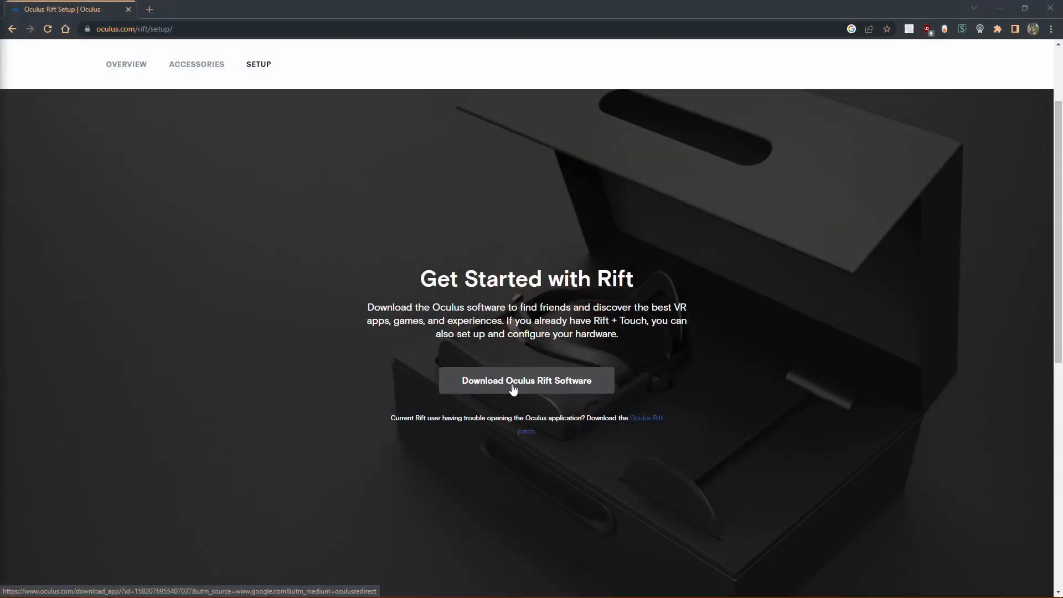
# Step: Download the Oculus Rift software installer in Chrome, keep it, and run it
pyautogui.click(526, 381)
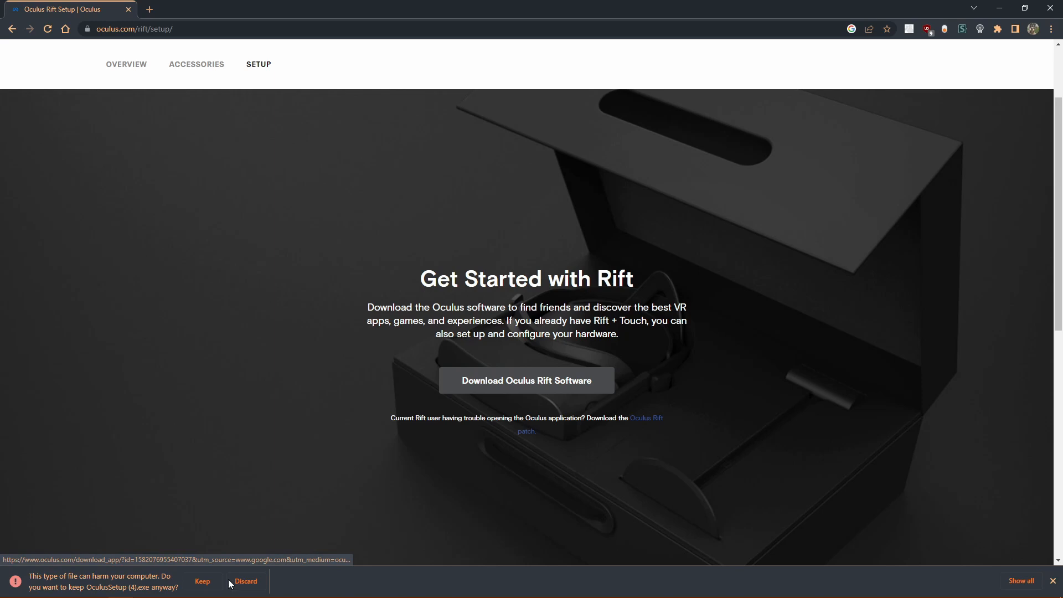
pyautogui.click(201, 582)
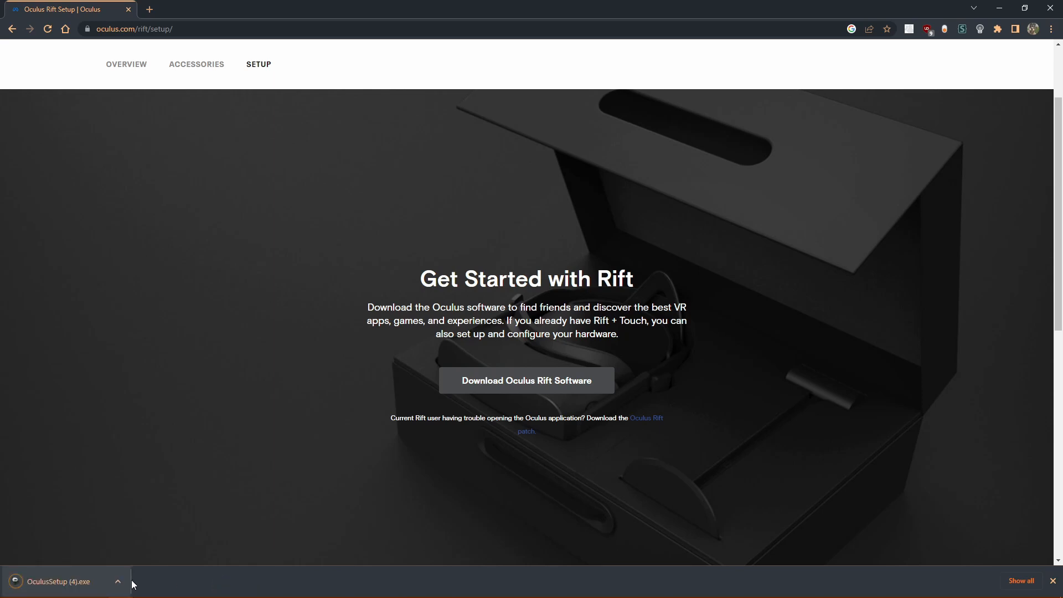
pyautogui.click(118, 582)
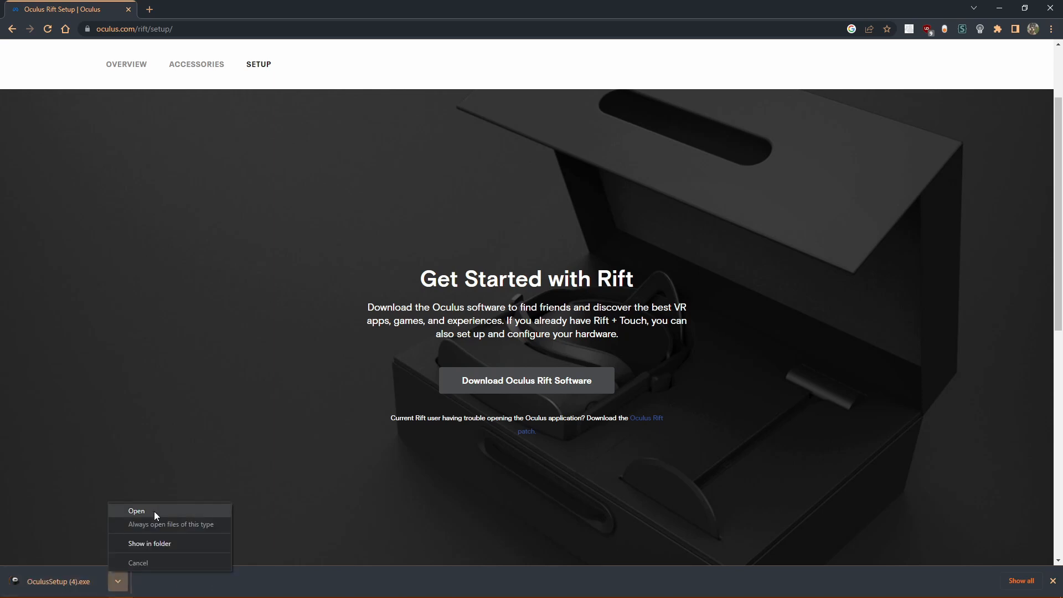
pyautogui.click(136, 511)
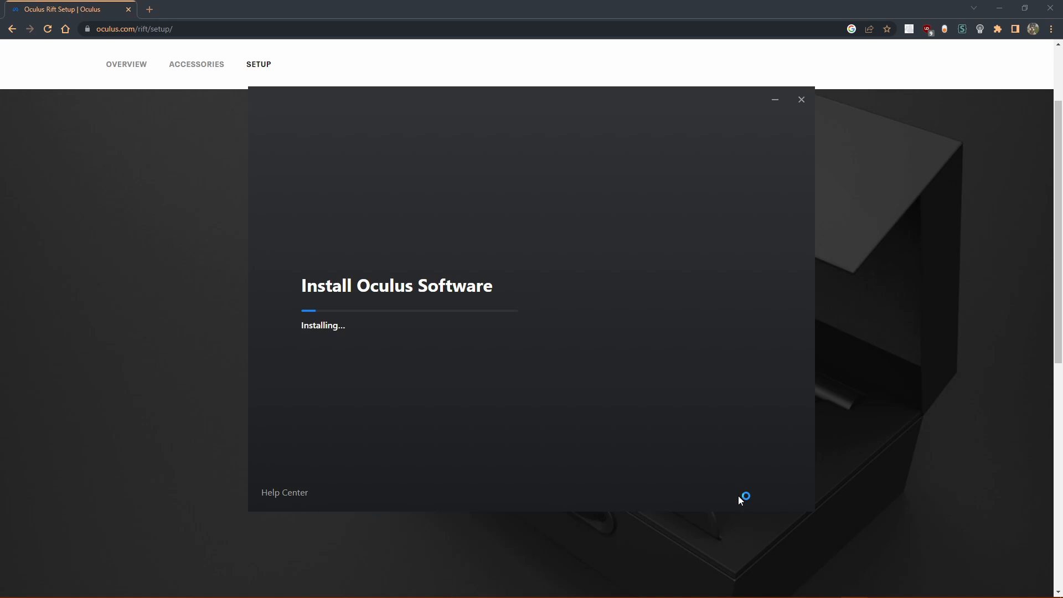
pyautogui.moveTo(740, 500)
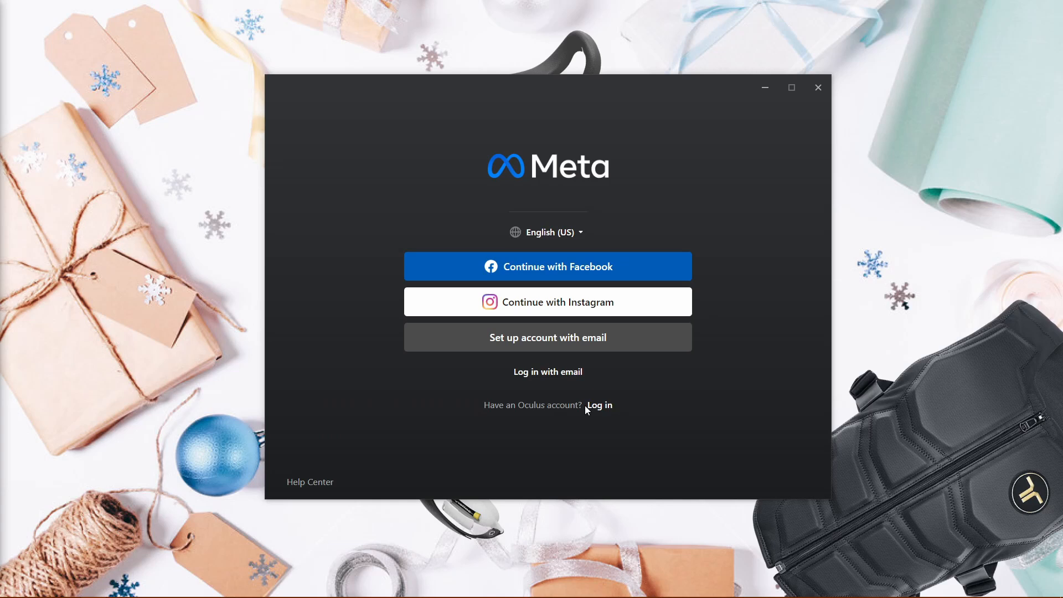
# Step: Choose Log in under 'Have an Oculus account?' once installation finishes
pyautogui.click(598, 405)
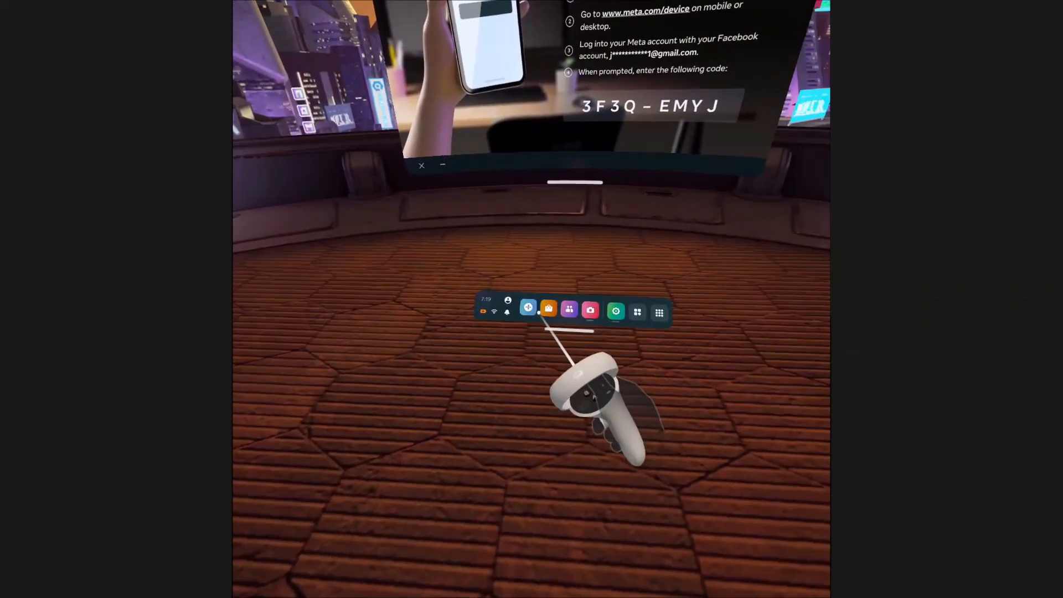
# Step: Enable Quest Link in System settings and launch a session with the Rift PC
pyautogui.click(638, 312)
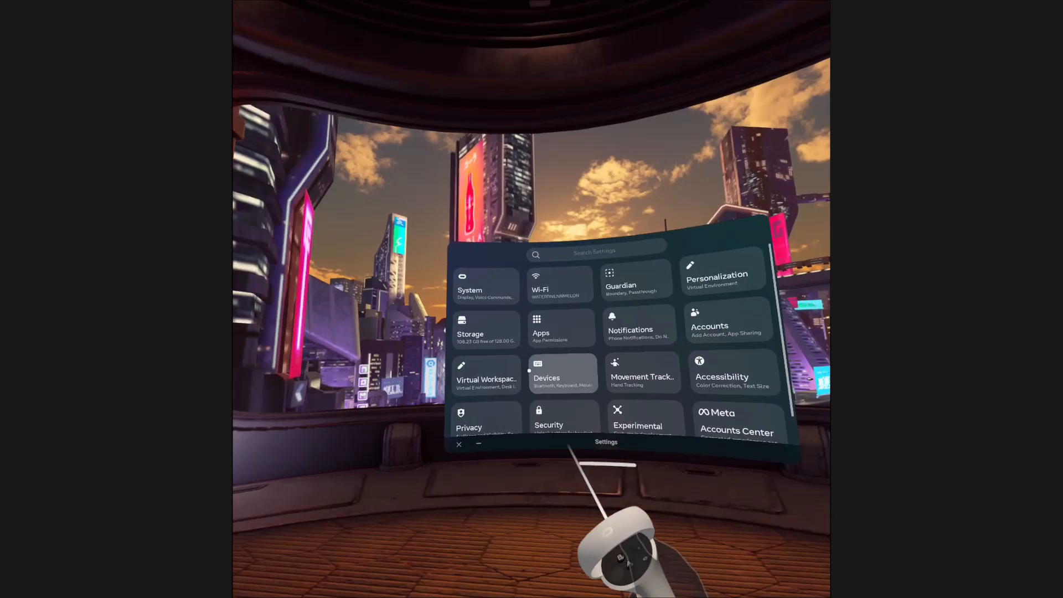
pyautogui.click(469, 291)
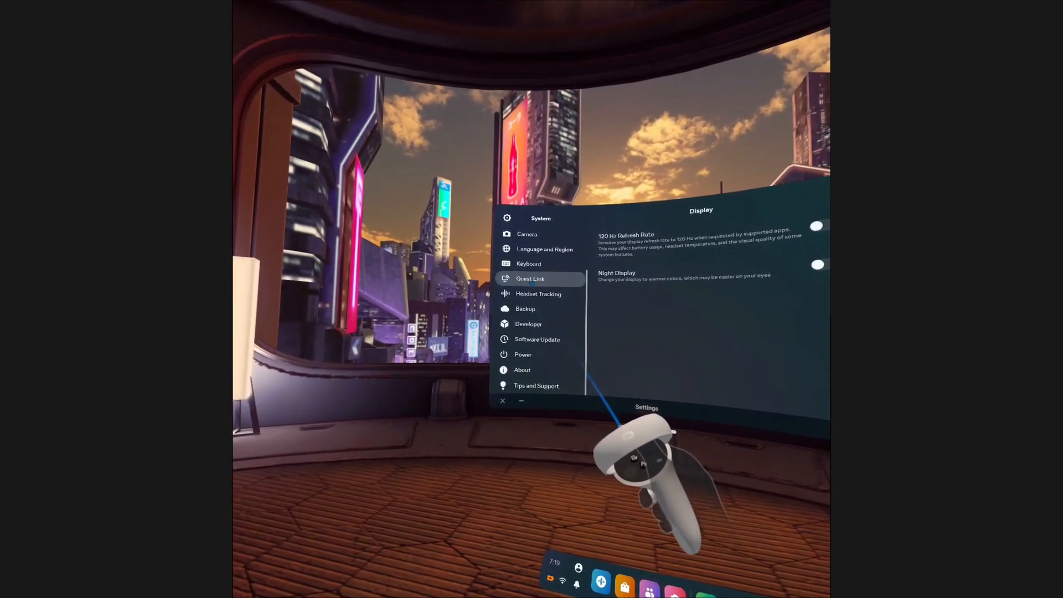
pyautogui.click(531, 279)
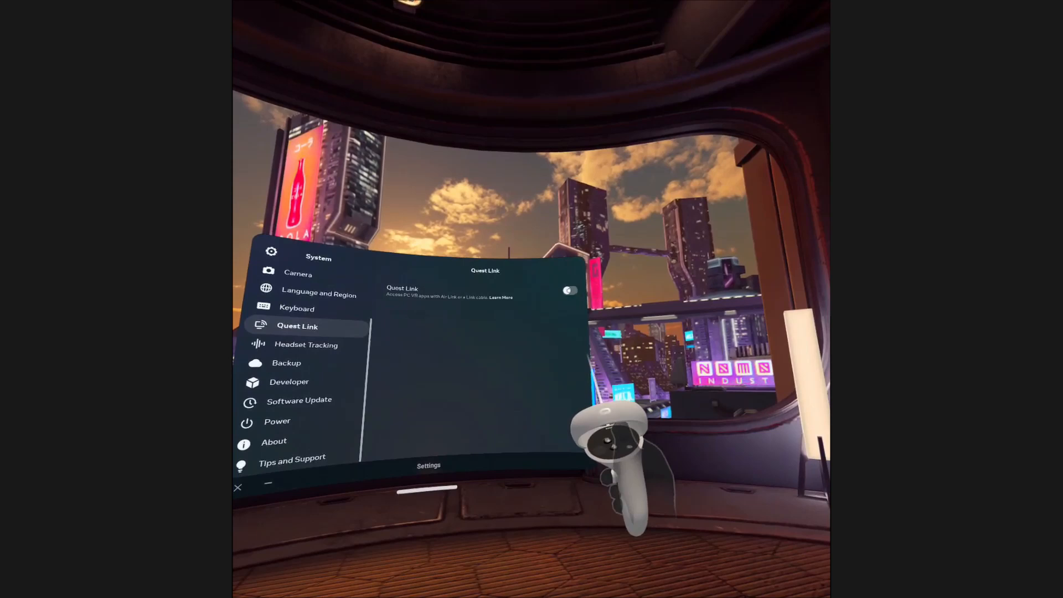
pyautogui.click(568, 290)
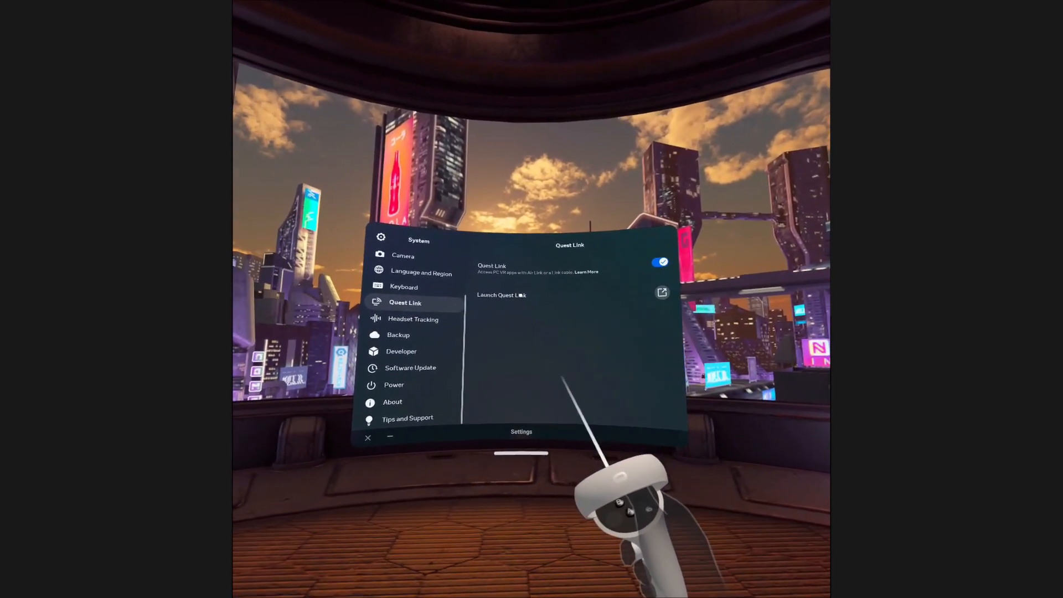
pyautogui.click(502, 296)
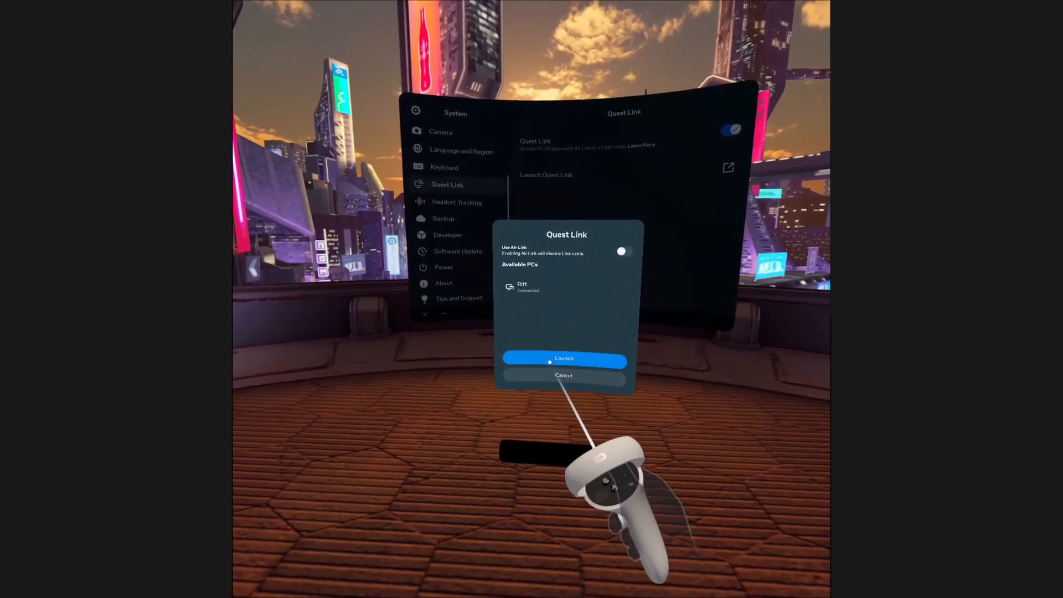
pyautogui.click(564, 358)
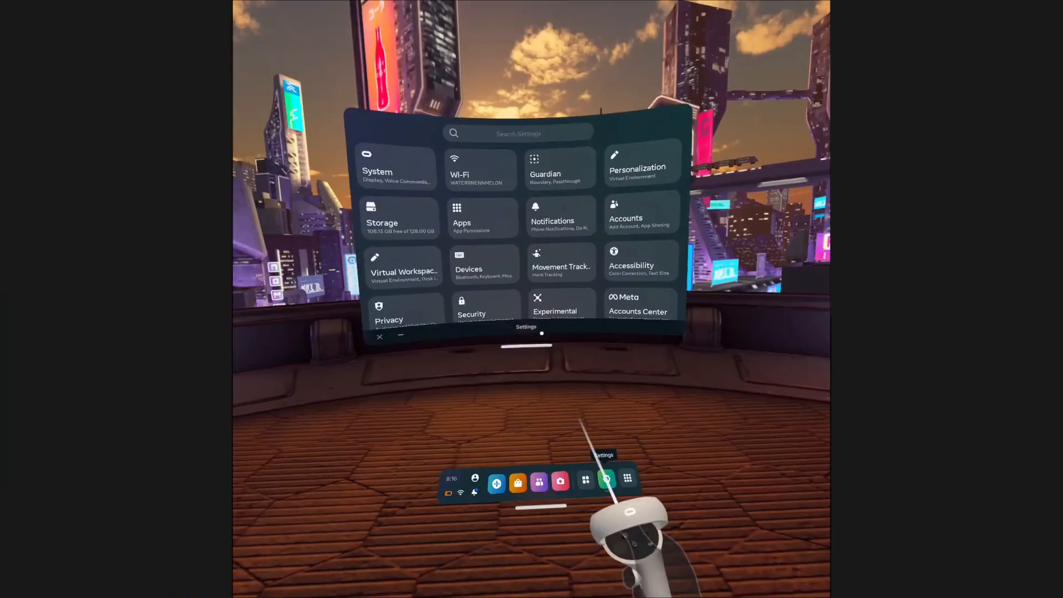
# Step: Enable Air Link in Quest Link settings and launch it with the available PC
pyautogui.click(377, 171)
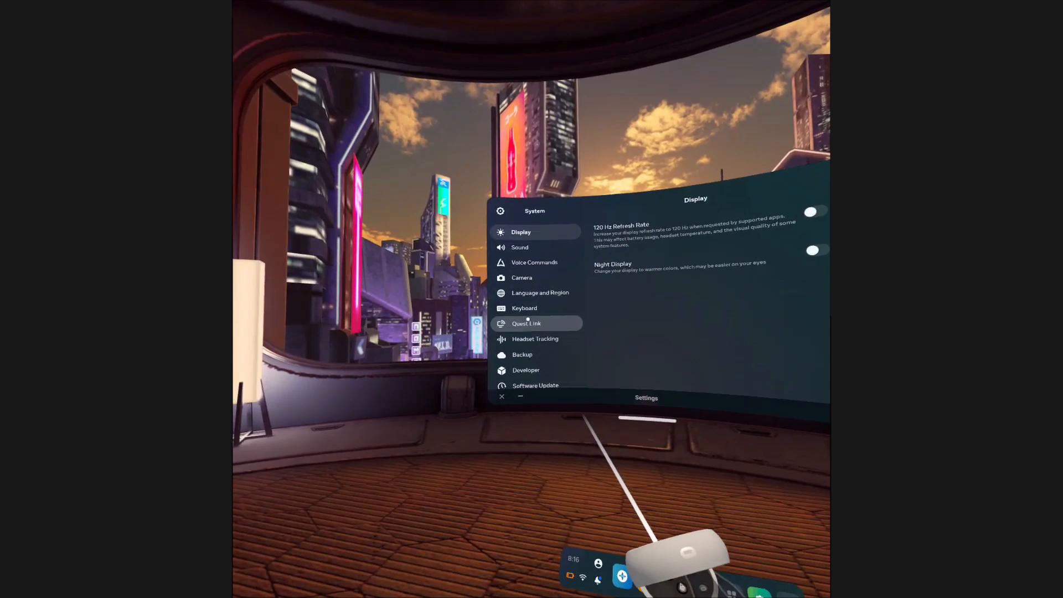
pyautogui.click(526, 323)
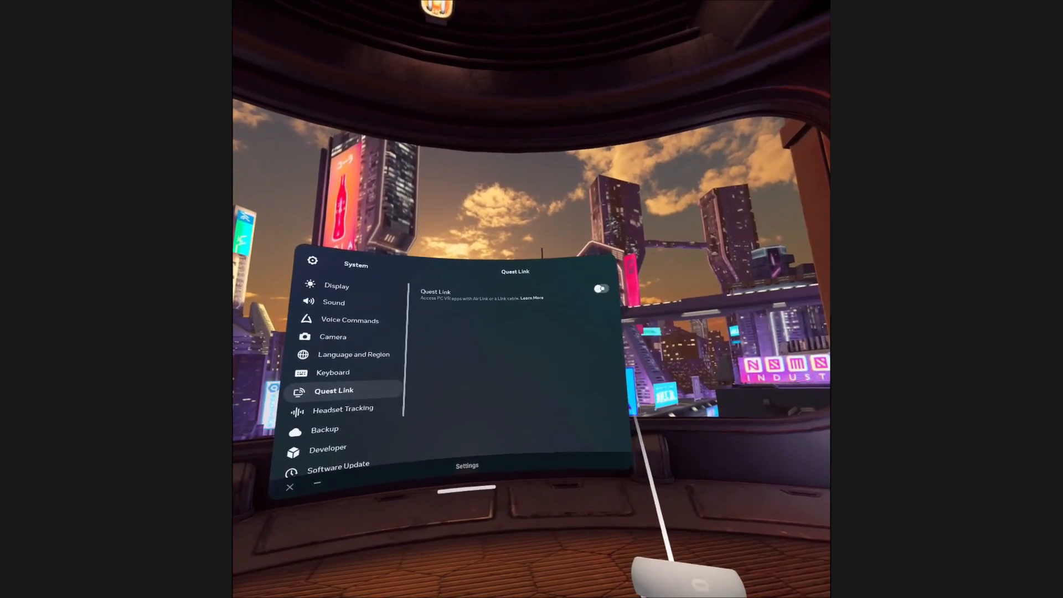
pyautogui.click(599, 288)
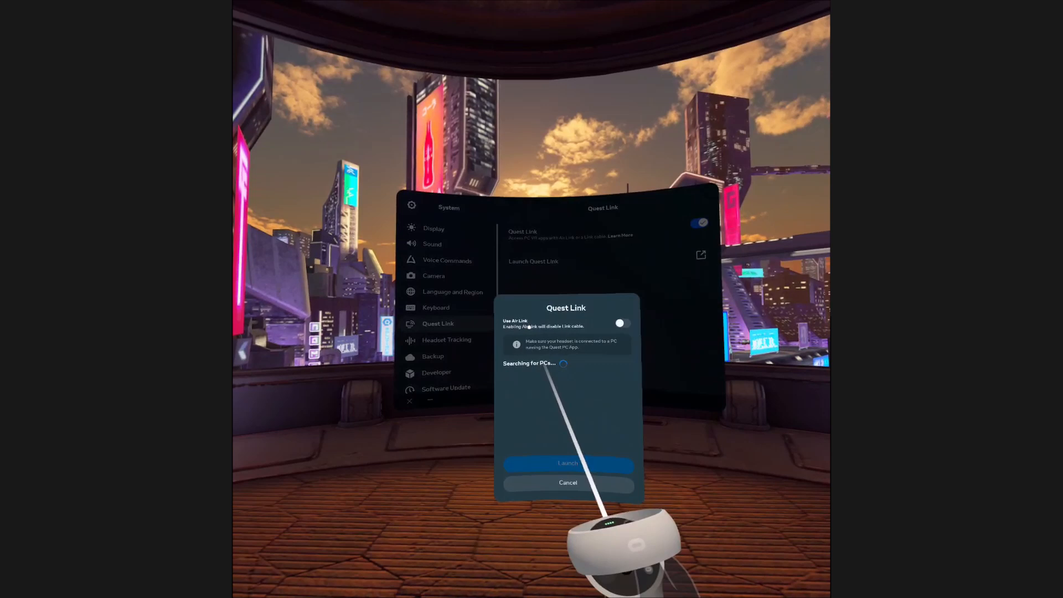
pyautogui.click(619, 323)
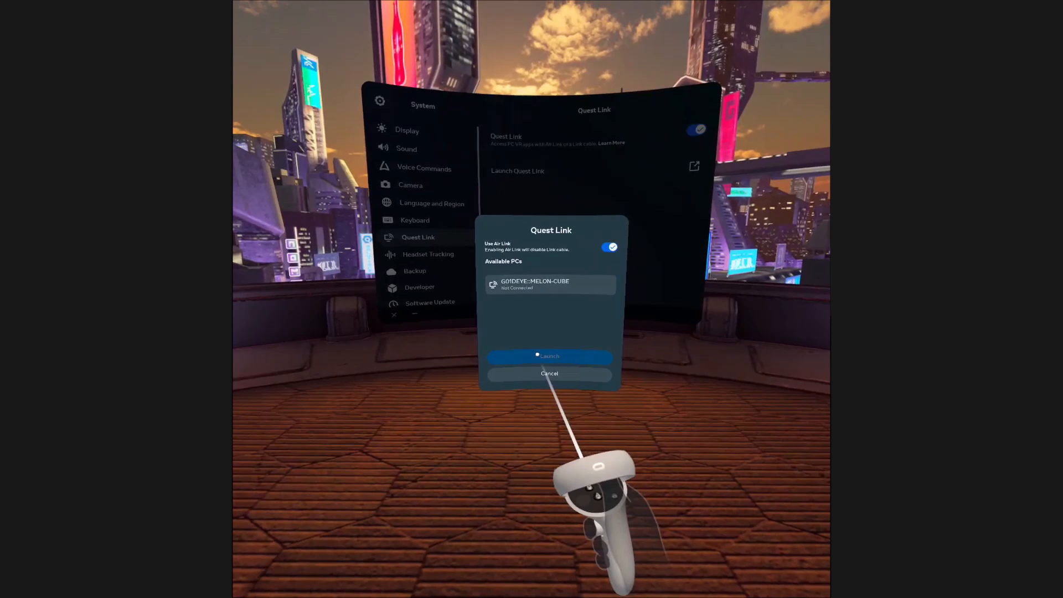
pyautogui.click(549, 356)
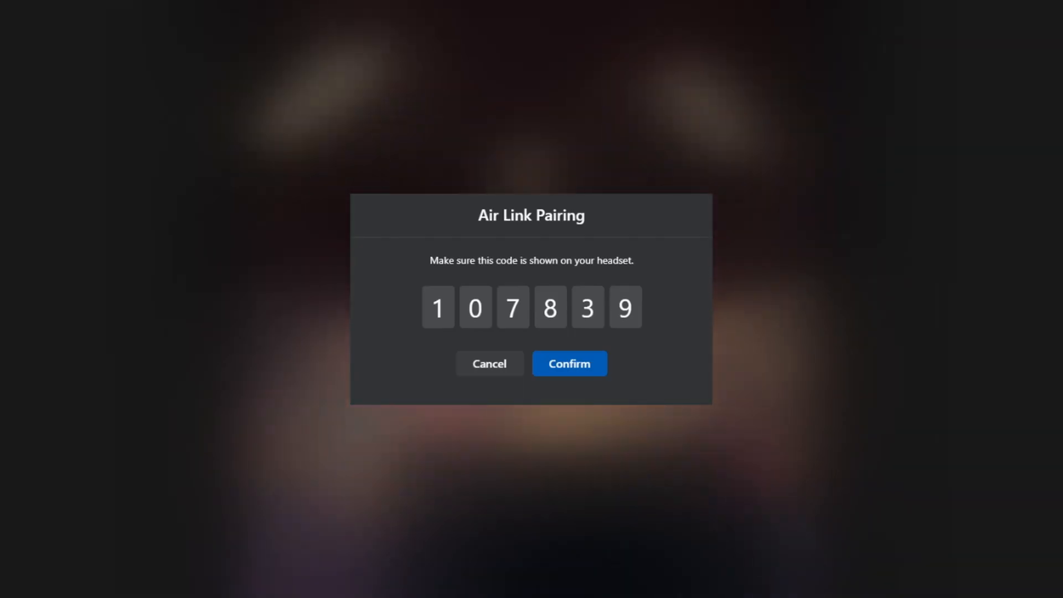
# Step: Confirm the matching Air Link pairing code on PC and headset, then launch Quest Link
pyautogui.click(568, 363)
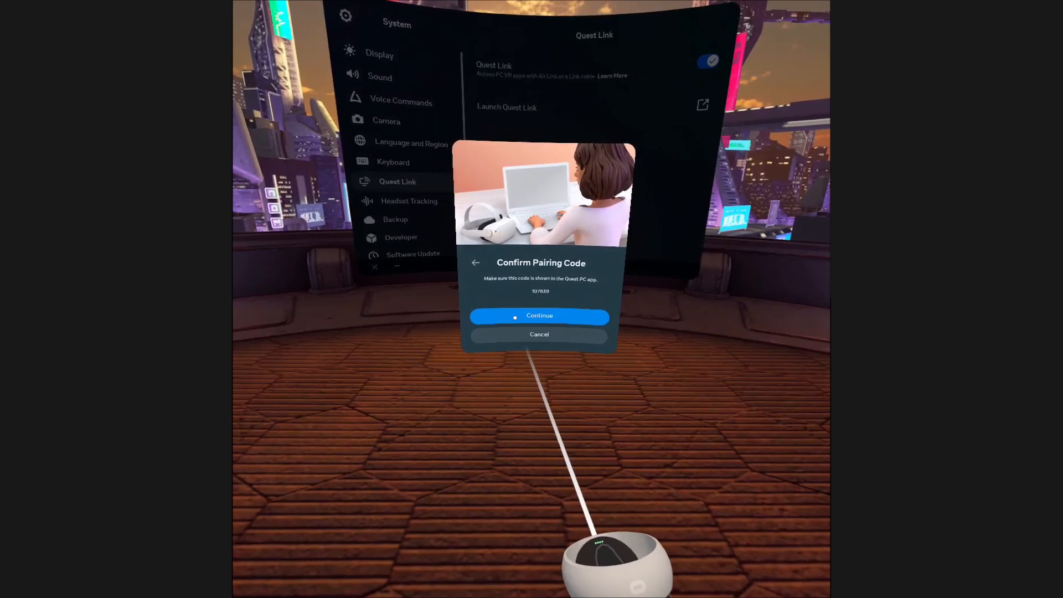
pyautogui.click(540, 315)
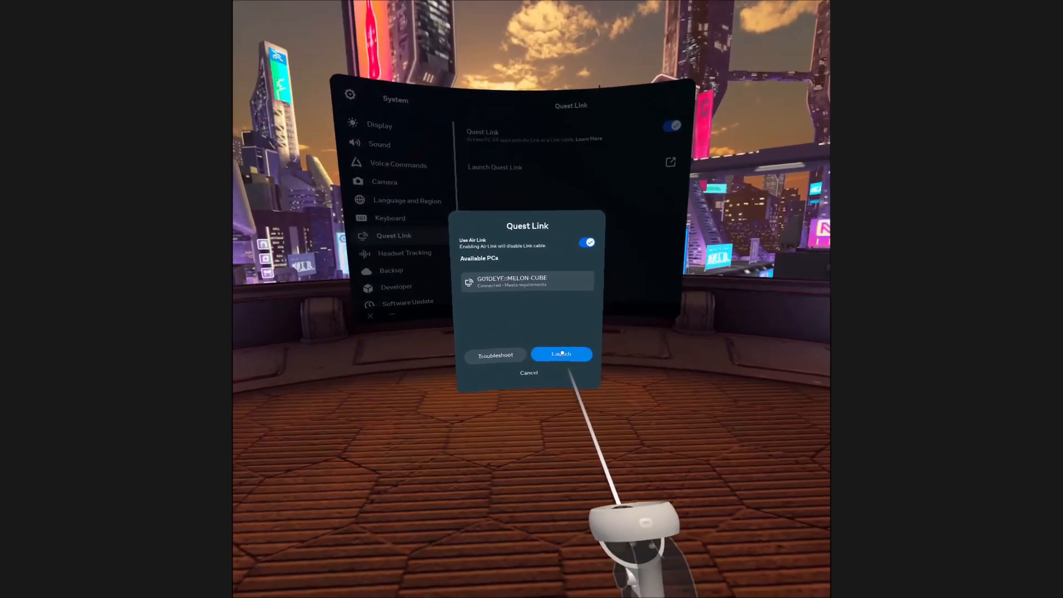
pyautogui.click(561, 353)
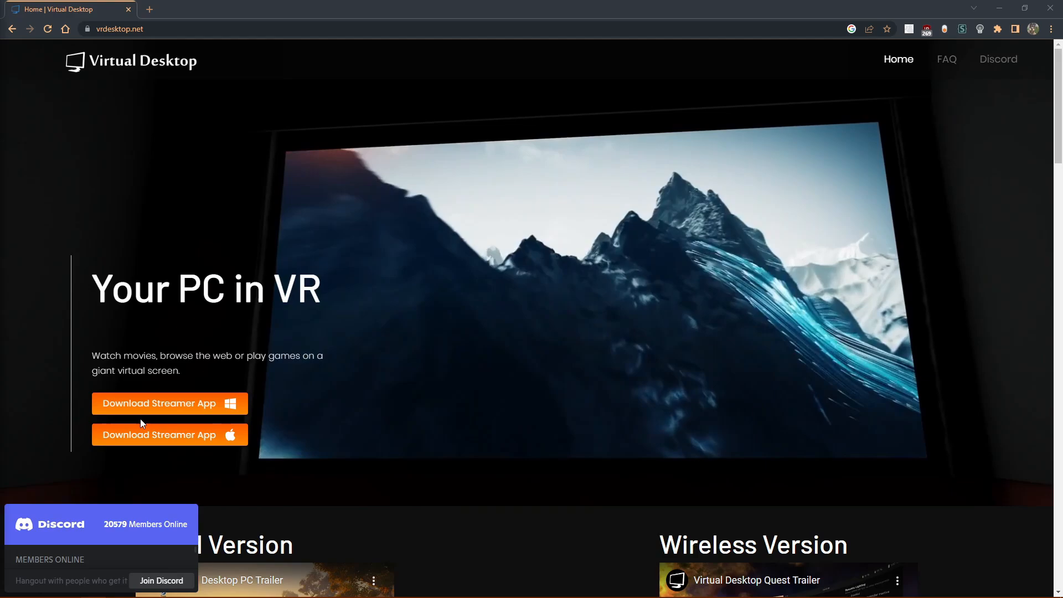
# Step: Download the Windows Streamer App from vrdesktop.net and install it to the default folder
pyautogui.click(161, 404)
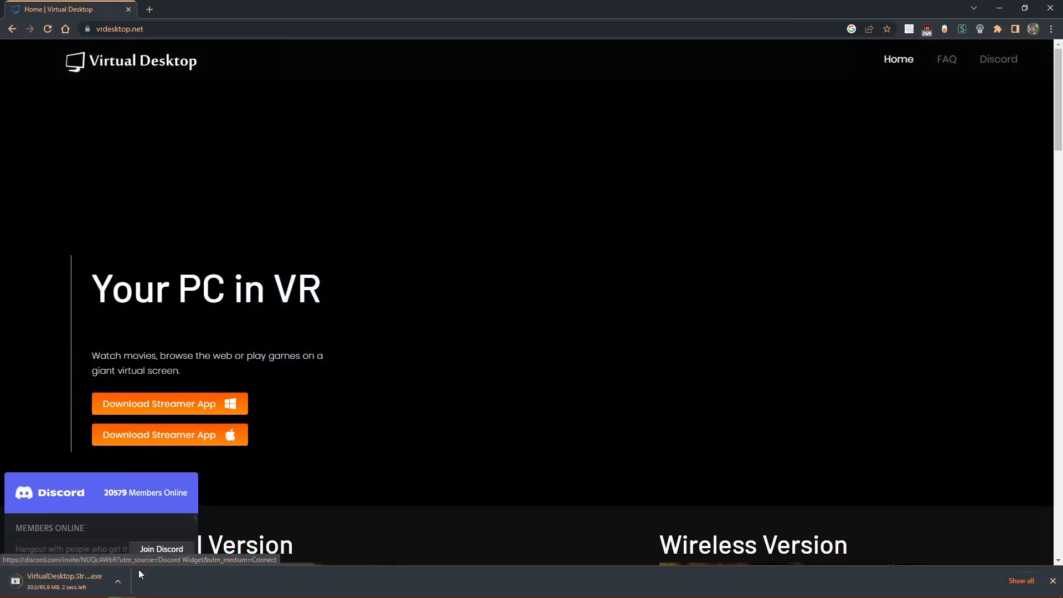
pyautogui.click(118, 582)
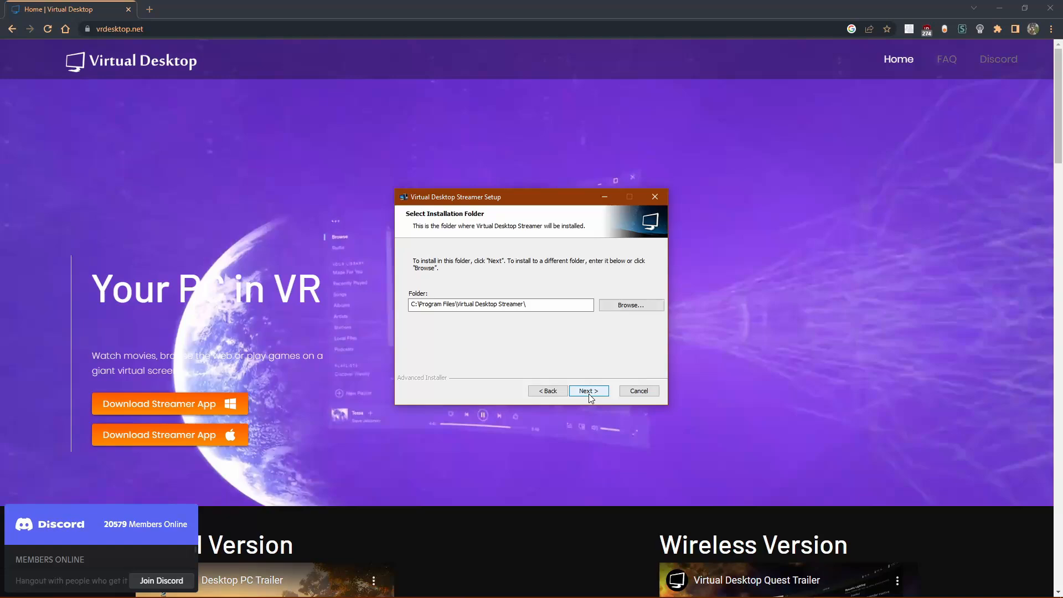
pyautogui.click(587, 390)
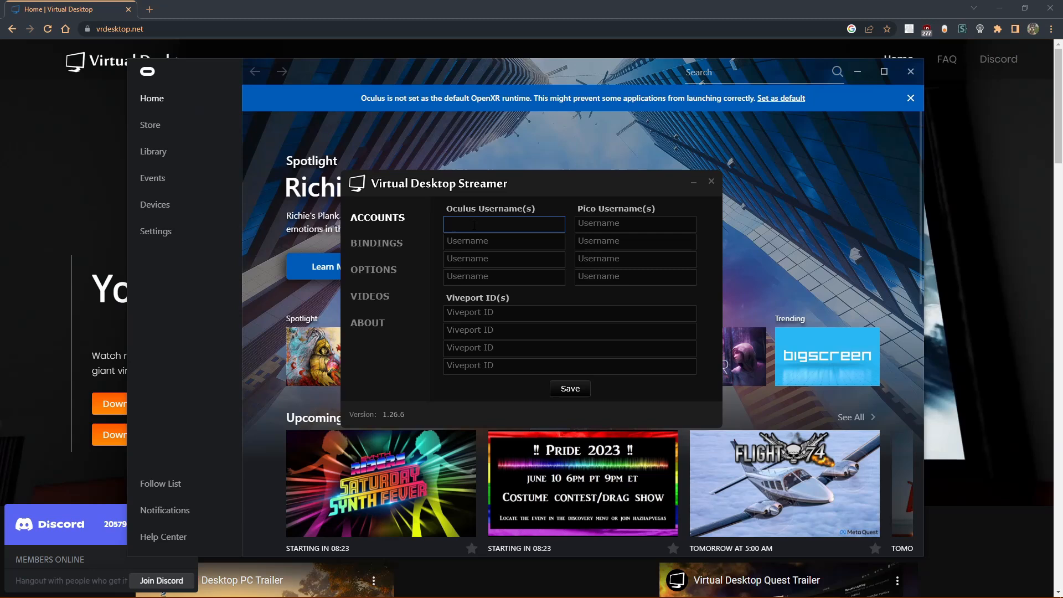
pyautogui.click(568, 313)
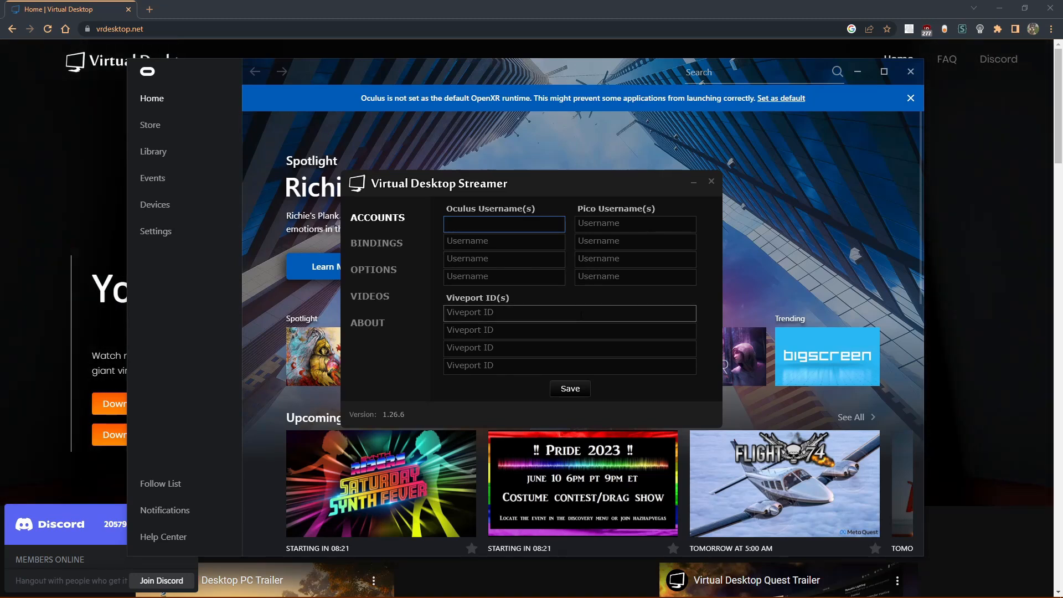
pyautogui.write('g01deye')
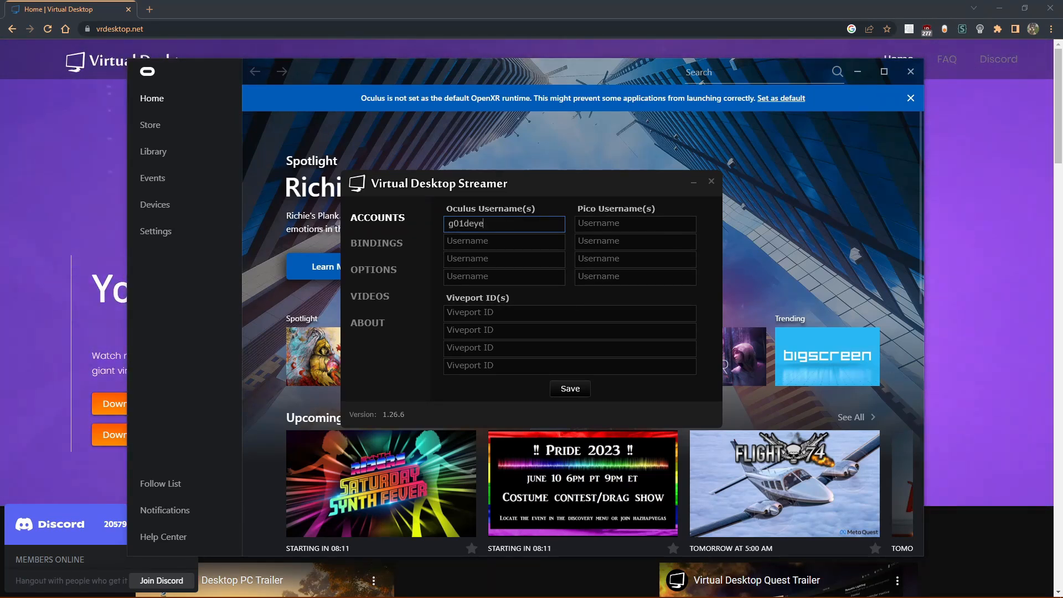
pyautogui.click(570, 389)
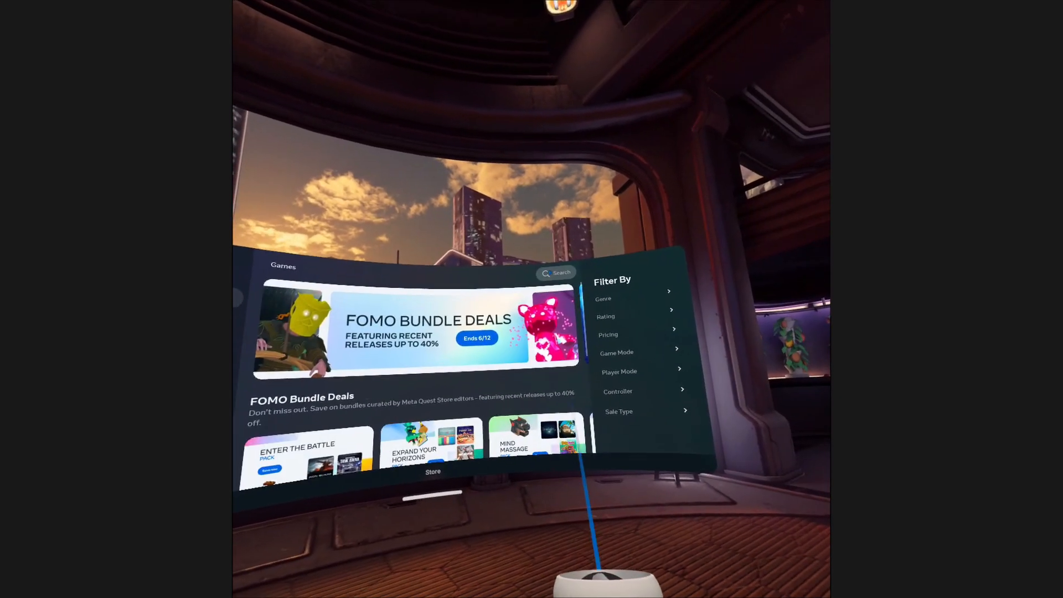
# Step: Search the Store for 'virt', open Virtual Desktop, and launch it
pyautogui.click(556, 273)
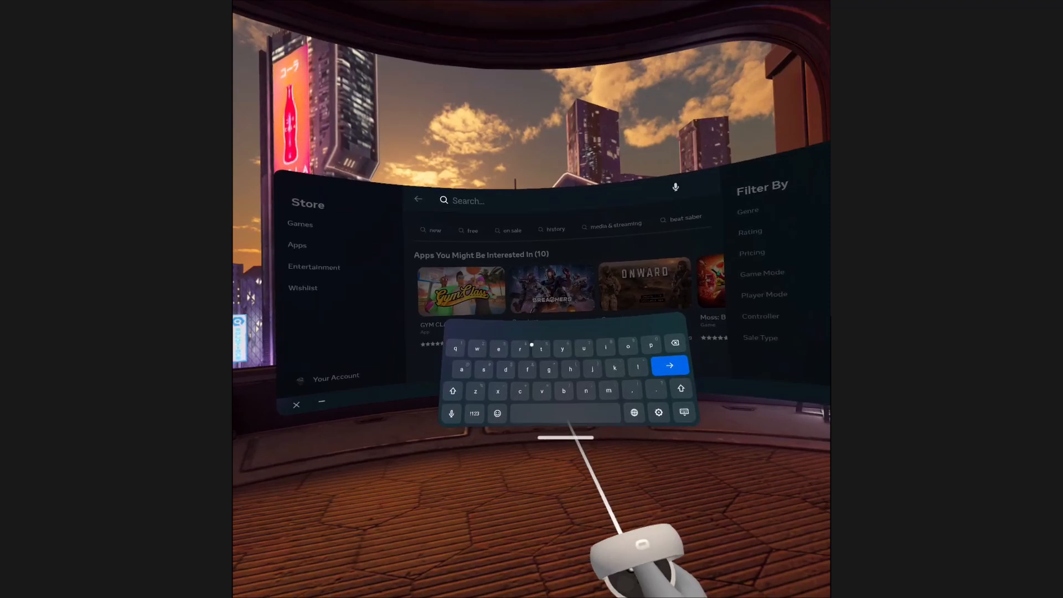
pyautogui.write('virtual desktop')
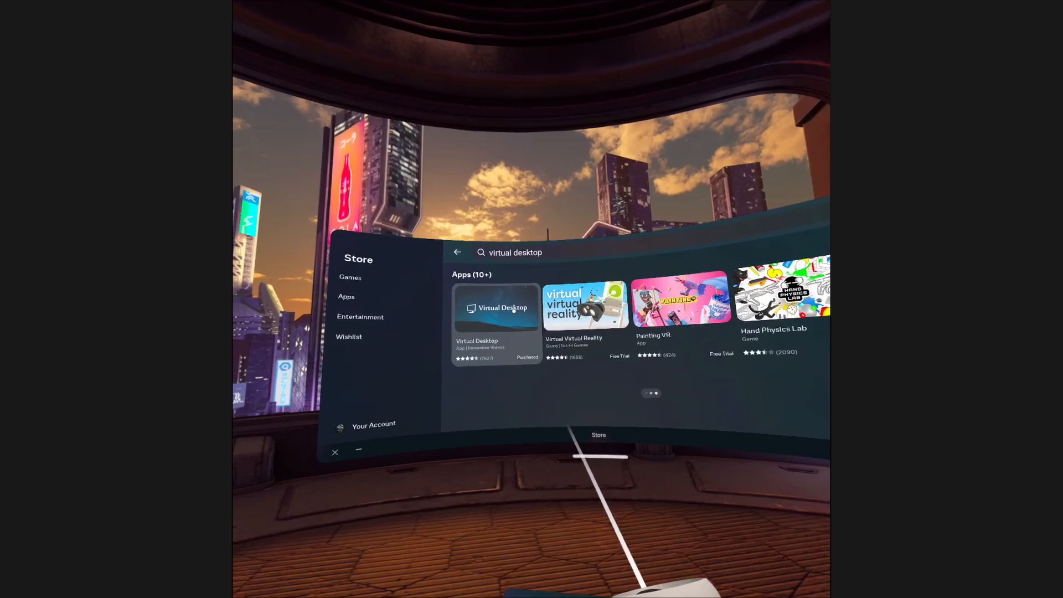
pyautogui.click(496, 308)
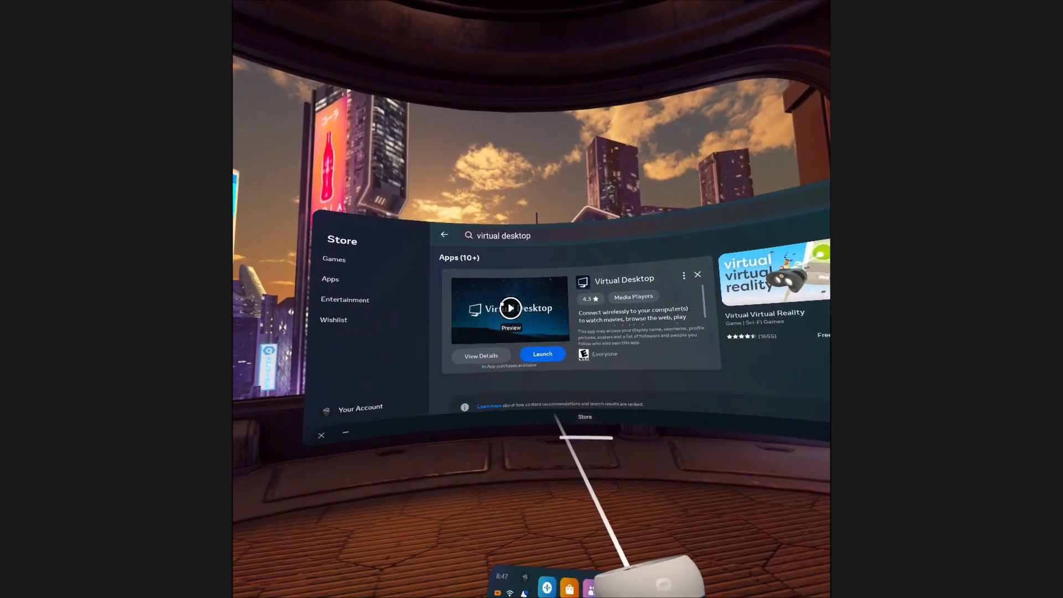
pyautogui.click(321, 435)
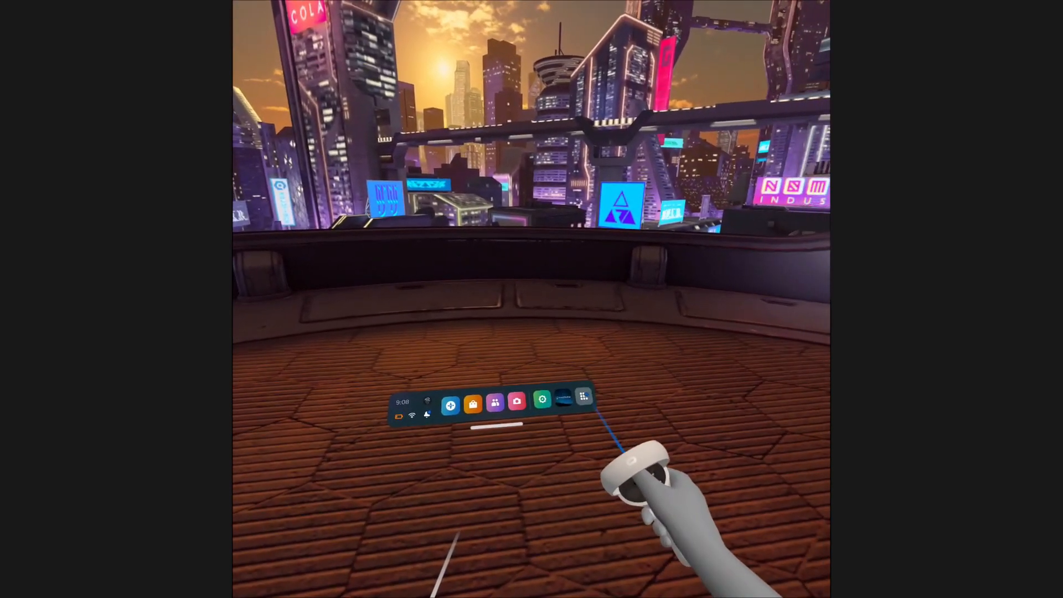
pyautogui.click(583, 396)
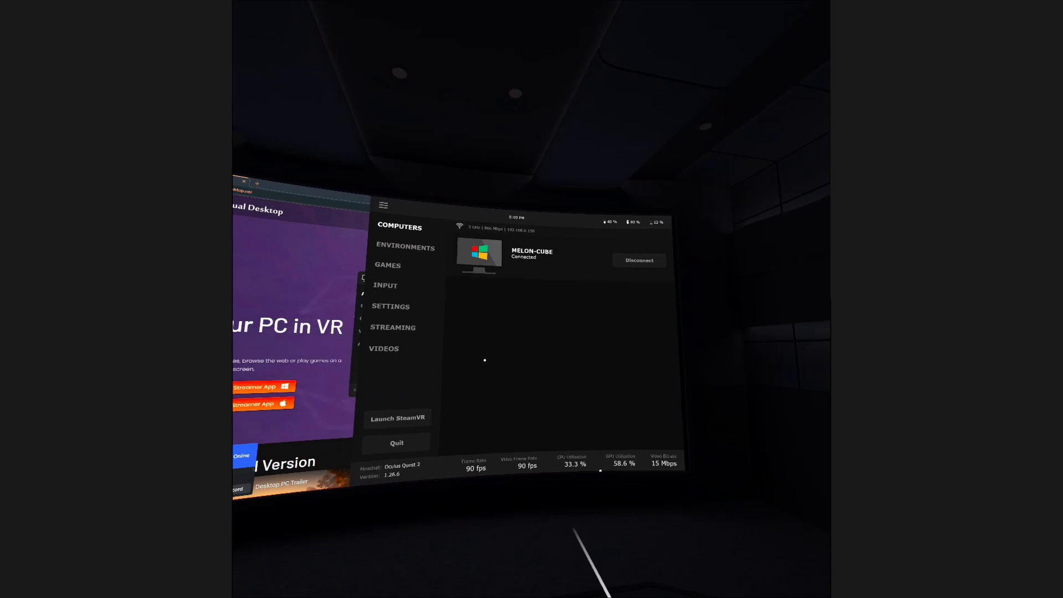
# Step: Open the GAMES tab to view the PC's Oculus and Steam library
pyautogui.click(388, 265)
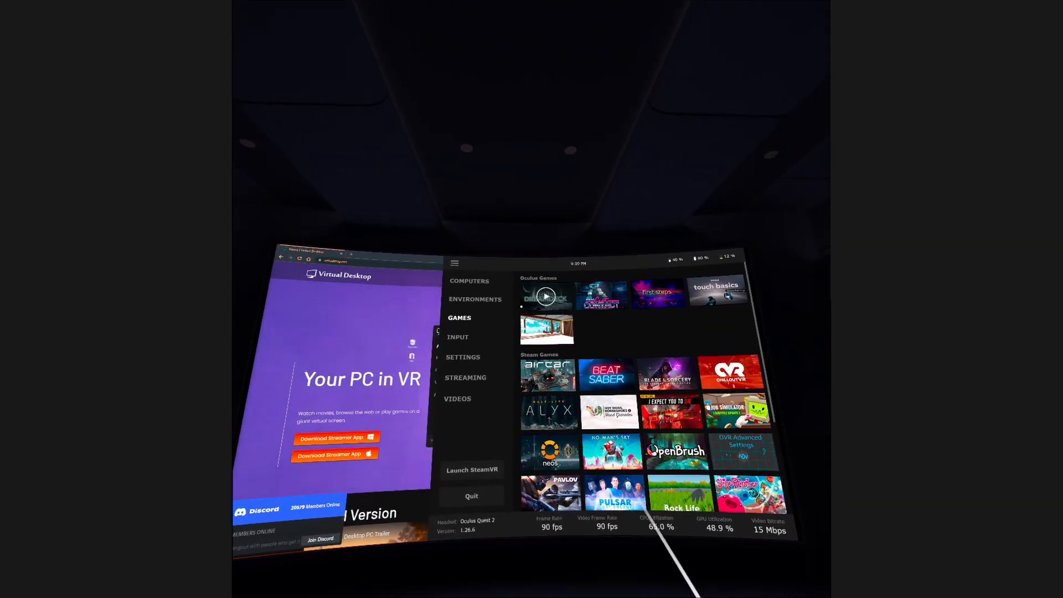